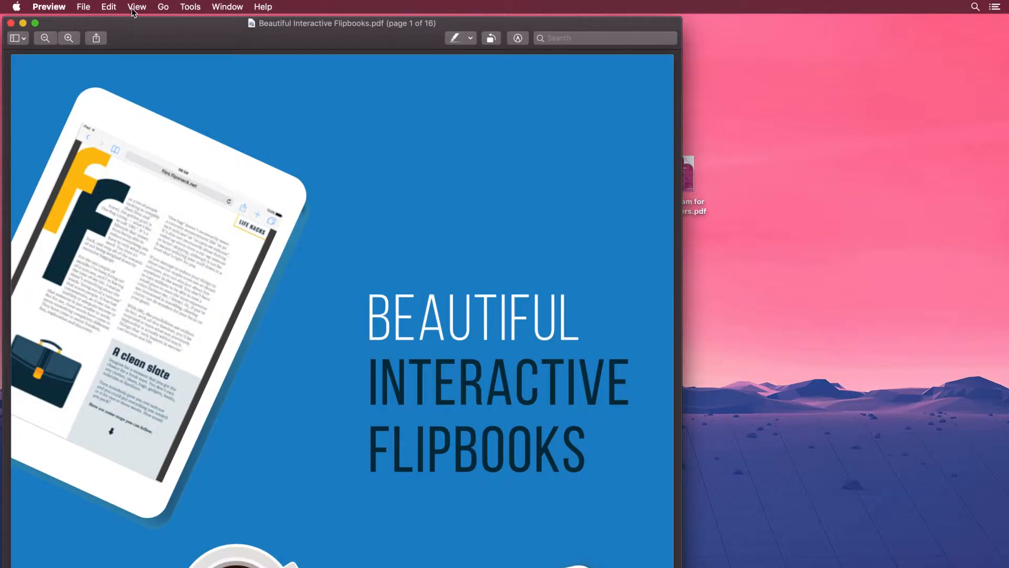
Show the thumbnail sidebar and scroll down to the last page, page 16.
left_click(137, 7)
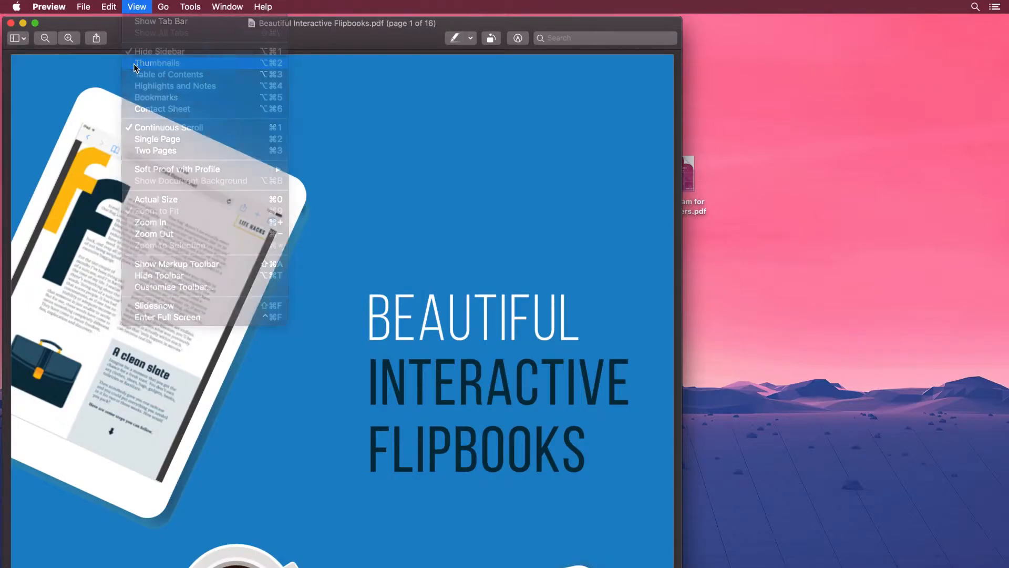
left_click(156, 62)
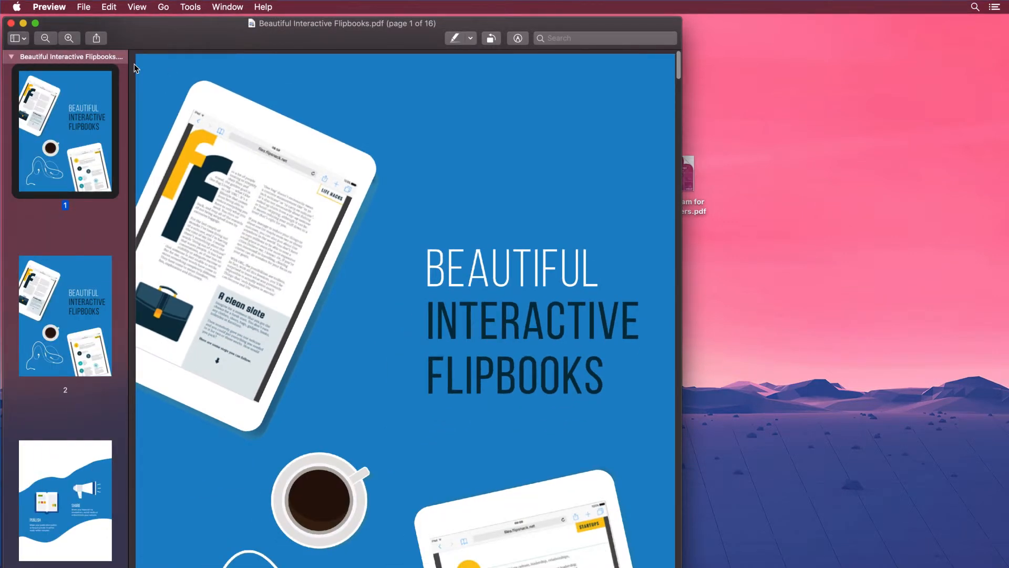
scroll("down", 3)
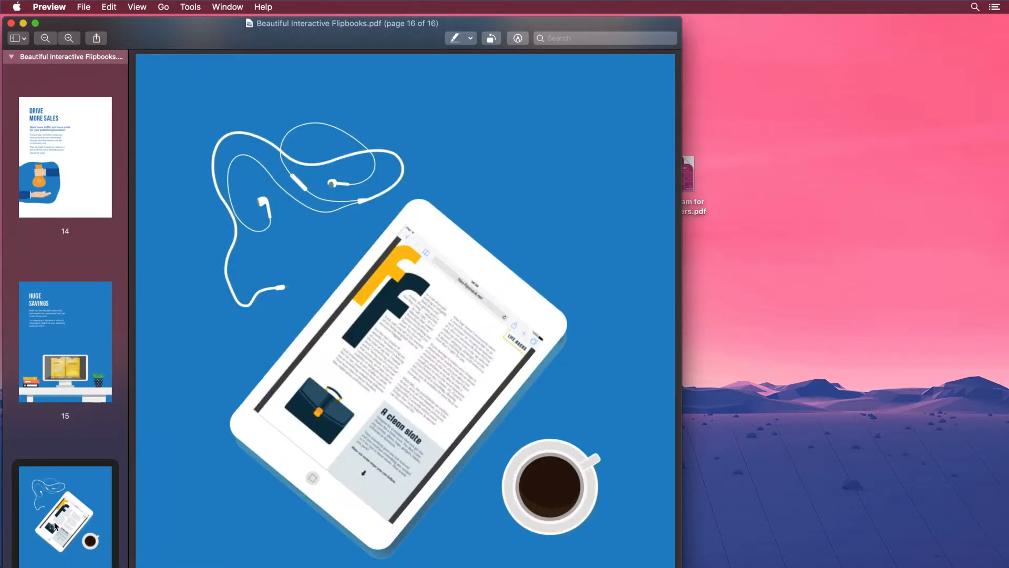
Insert Instagram for publishers.pdf after page 16 via Edit > Insert > Page from File.
left_click(109, 7)
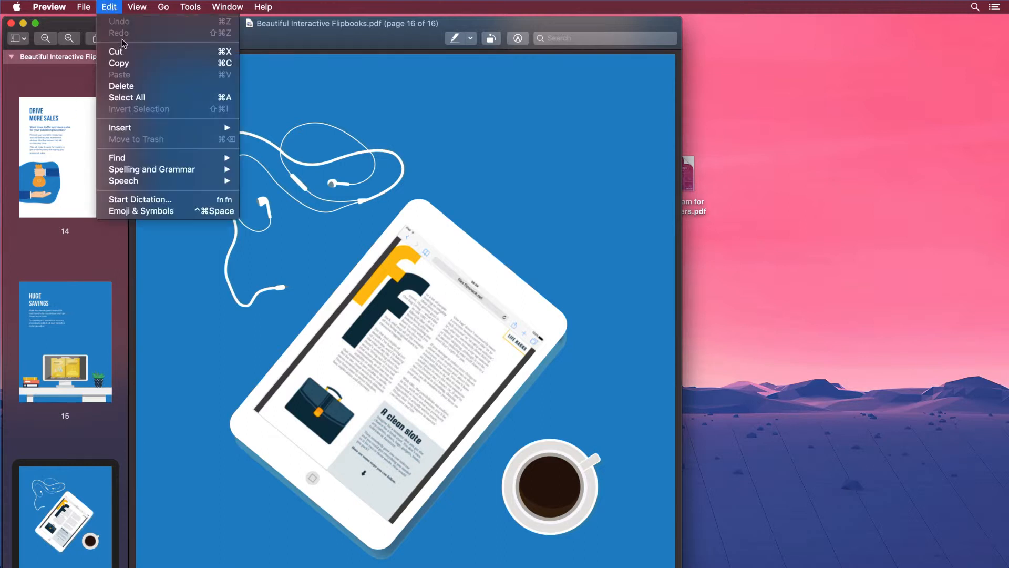
mouse_move(120, 128)
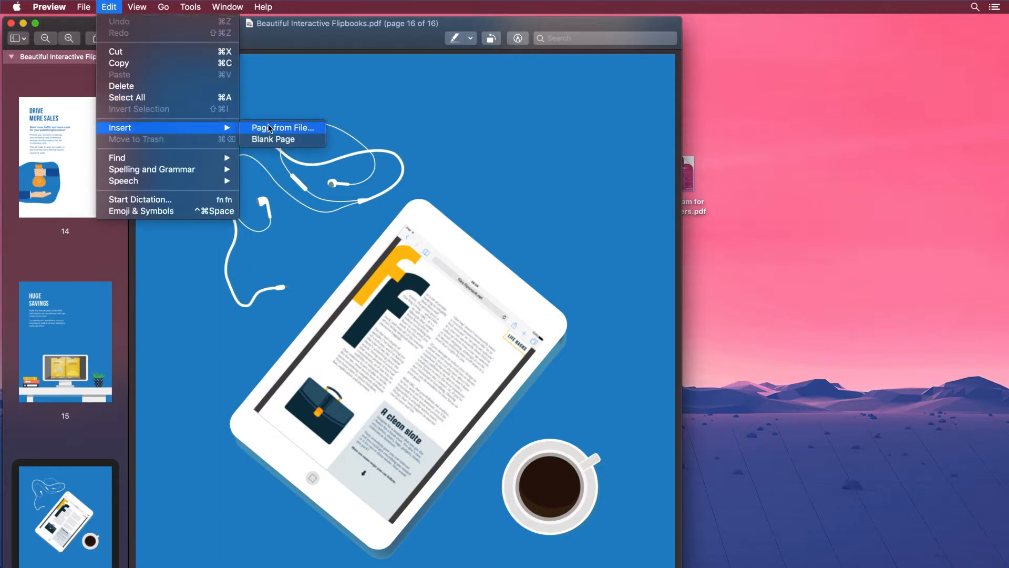
left_click(282, 127)
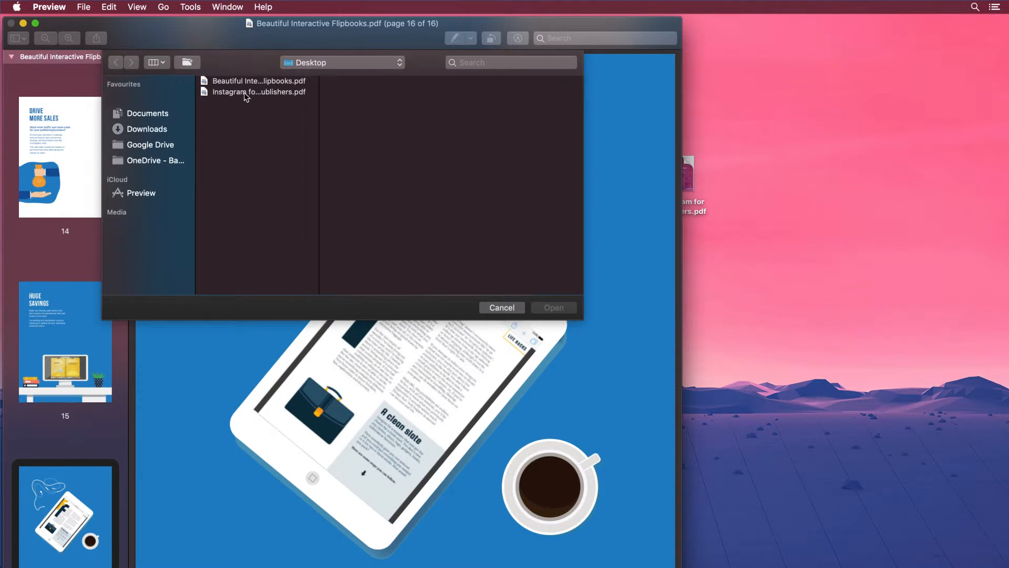
left_click(258, 92)
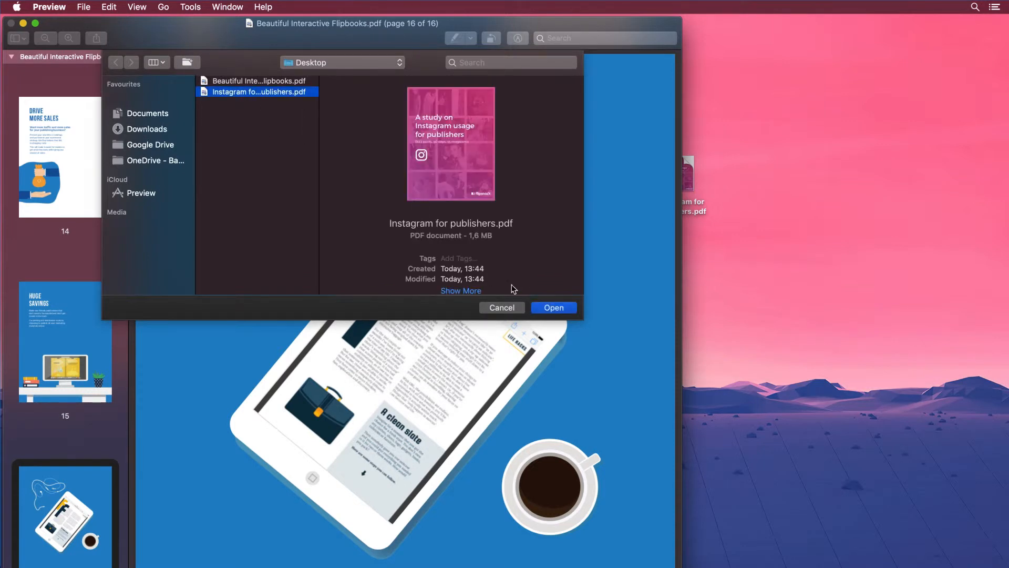
left_click(552, 307)
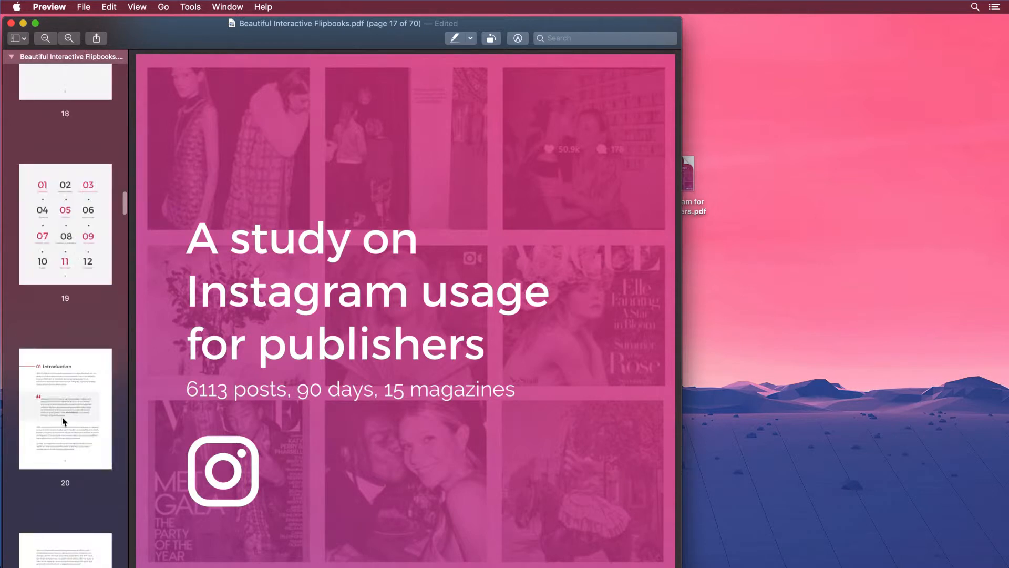
left_click(83, 8)
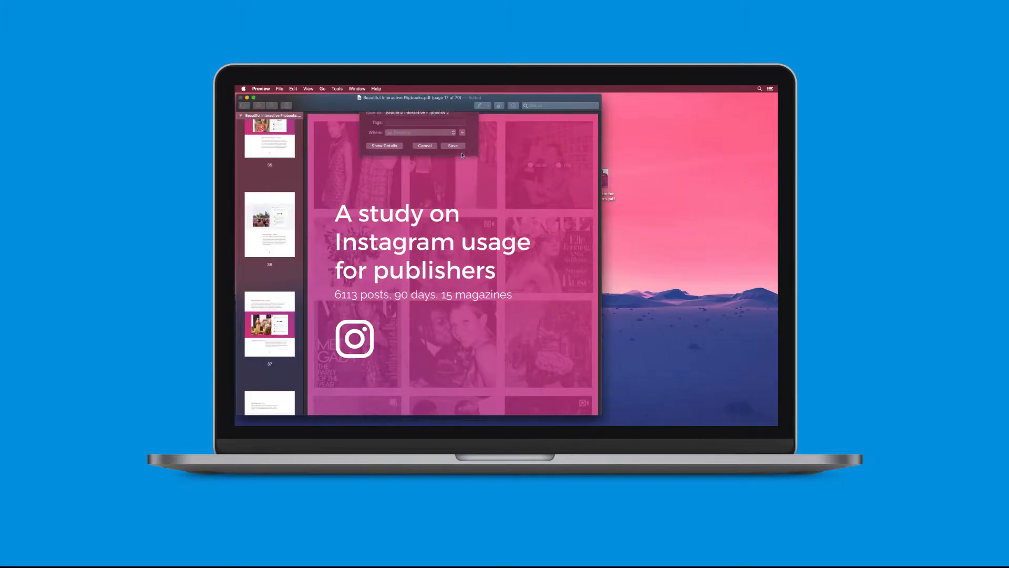
Save the merged 70-page document in its current location.
left_click(452, 145)
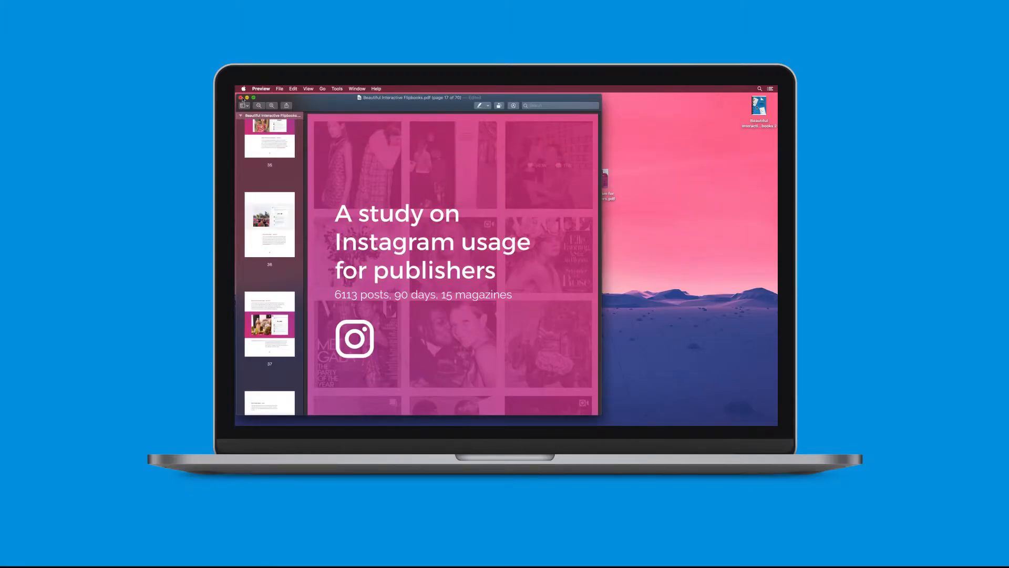
left_click(241, 97)
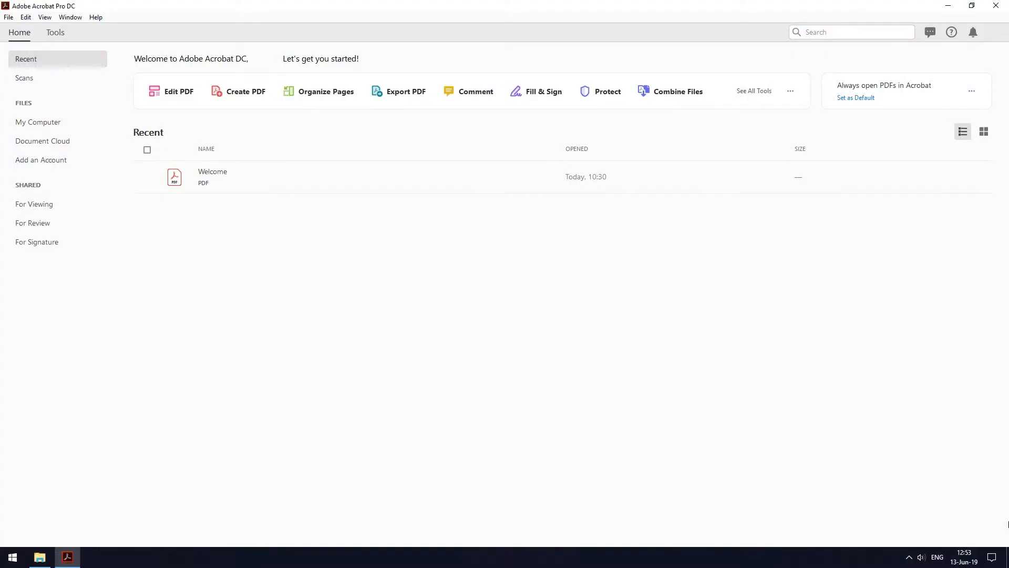
mouse_move(66, 41)
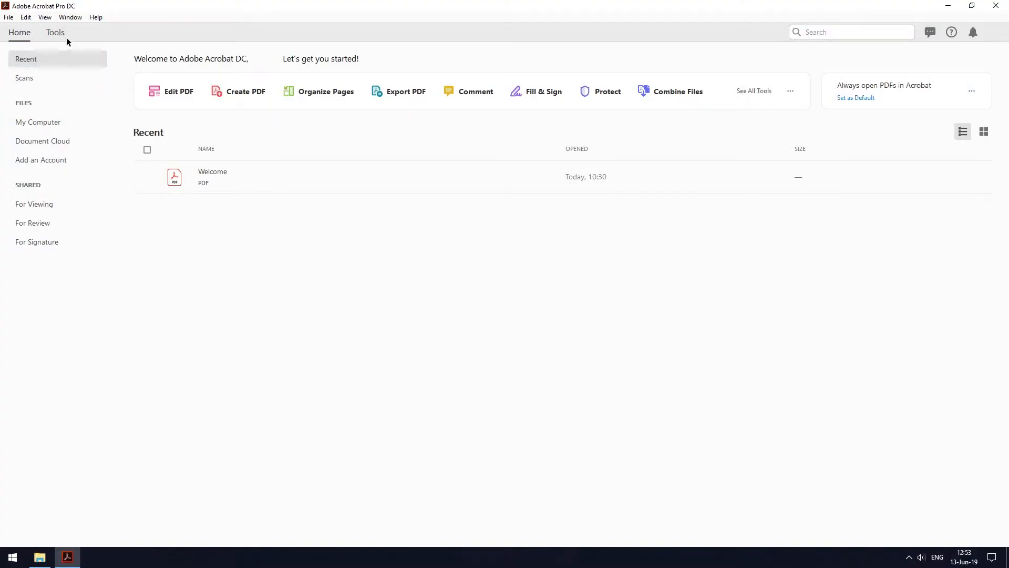
Combine the Flipbooks and Instagram PDFs into a new Binder1 document with Combine Files.
left_click(55, 32)
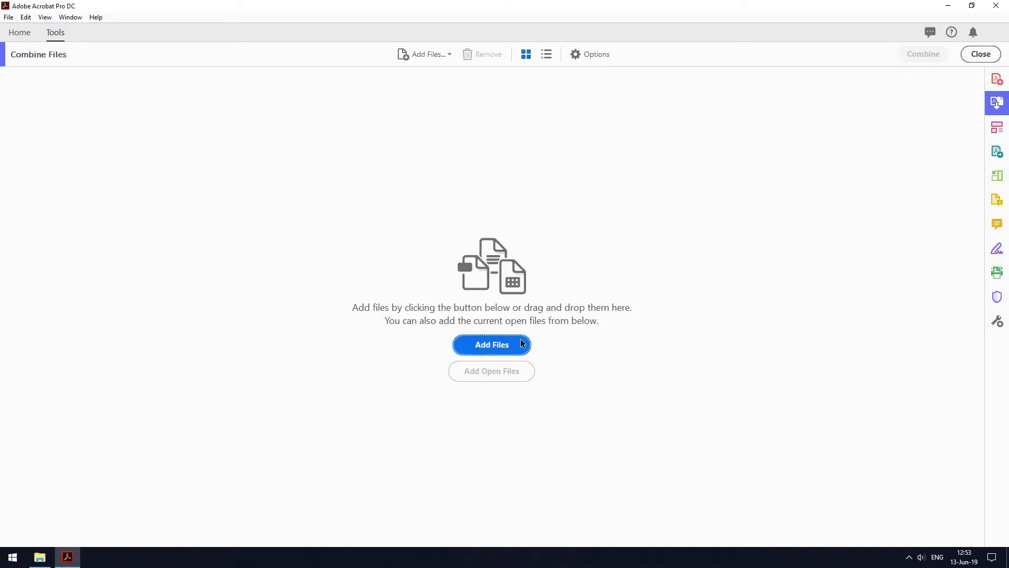
left_click(491, 345)
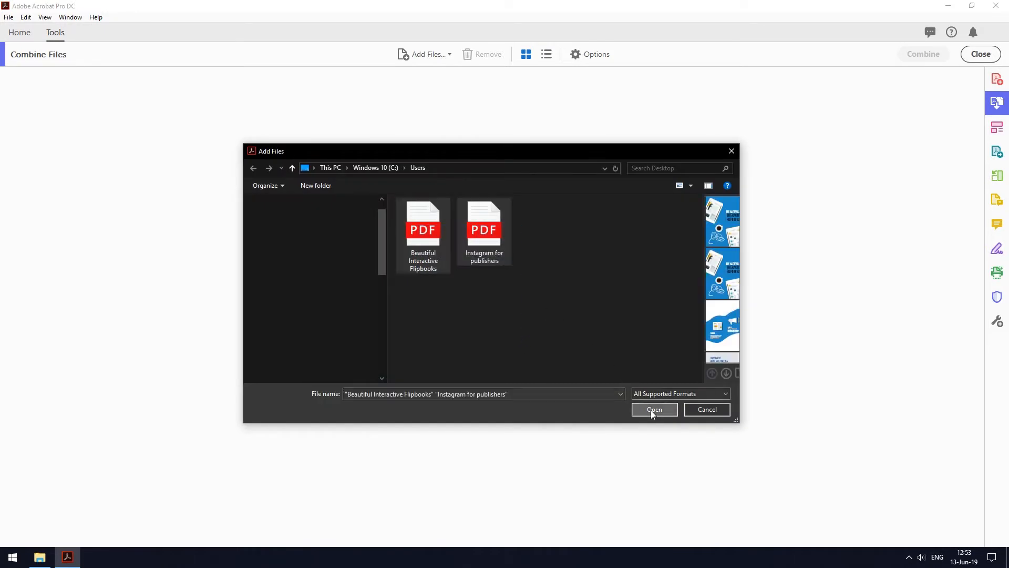
left_click(654, 409)
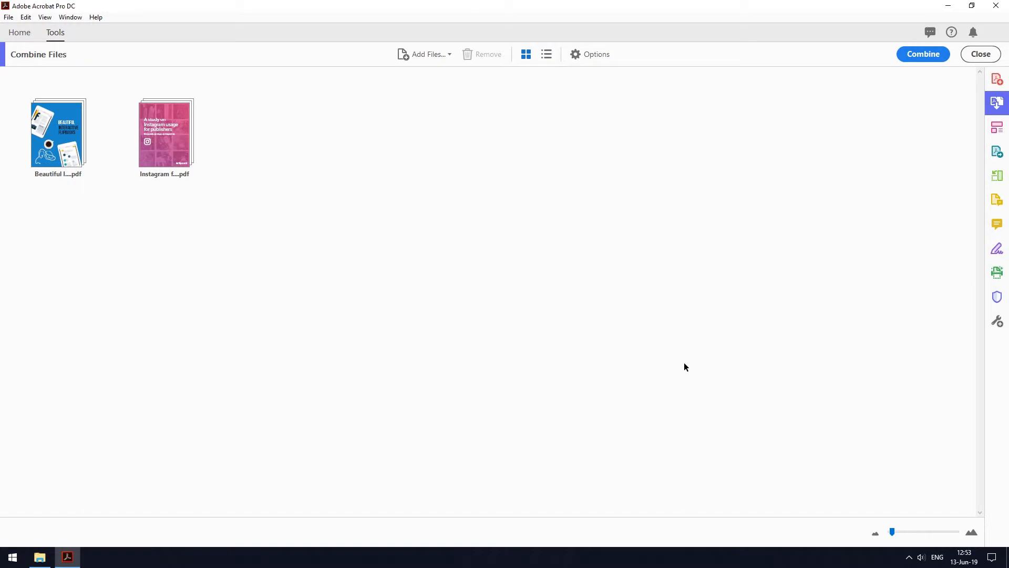
mouse_move(931, 65)
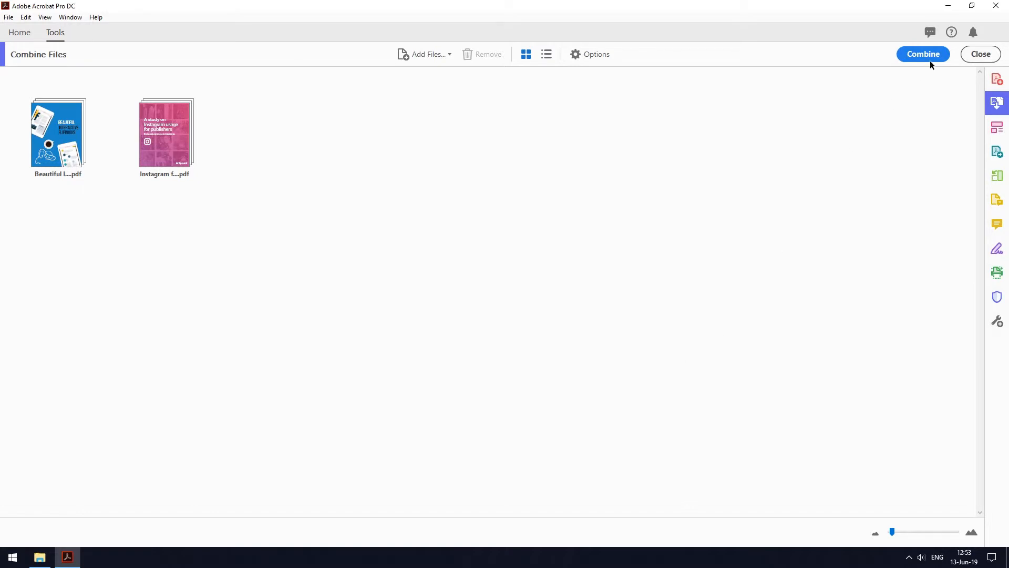
left_click(922, 53)
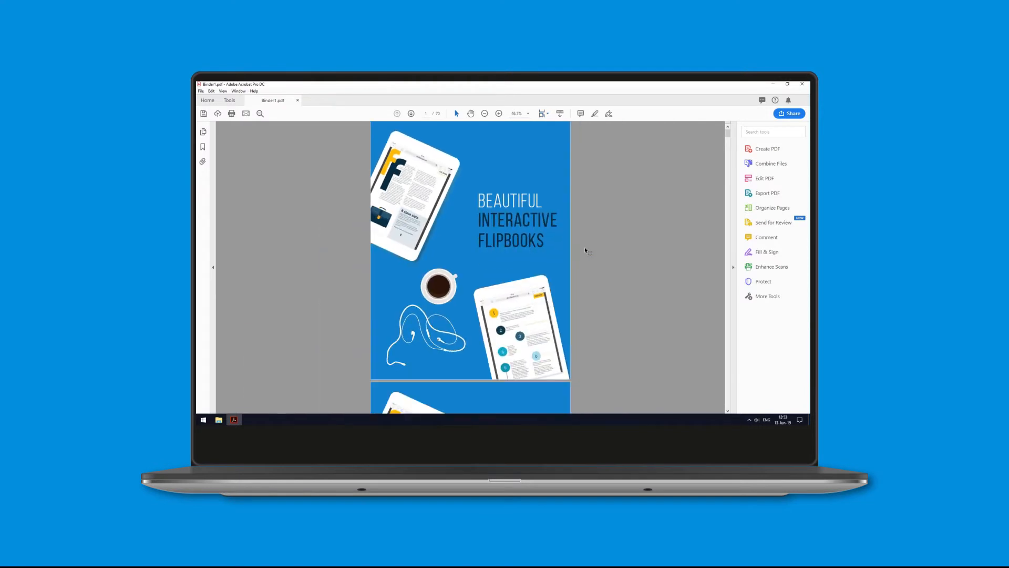
mouse_move(772, 207)
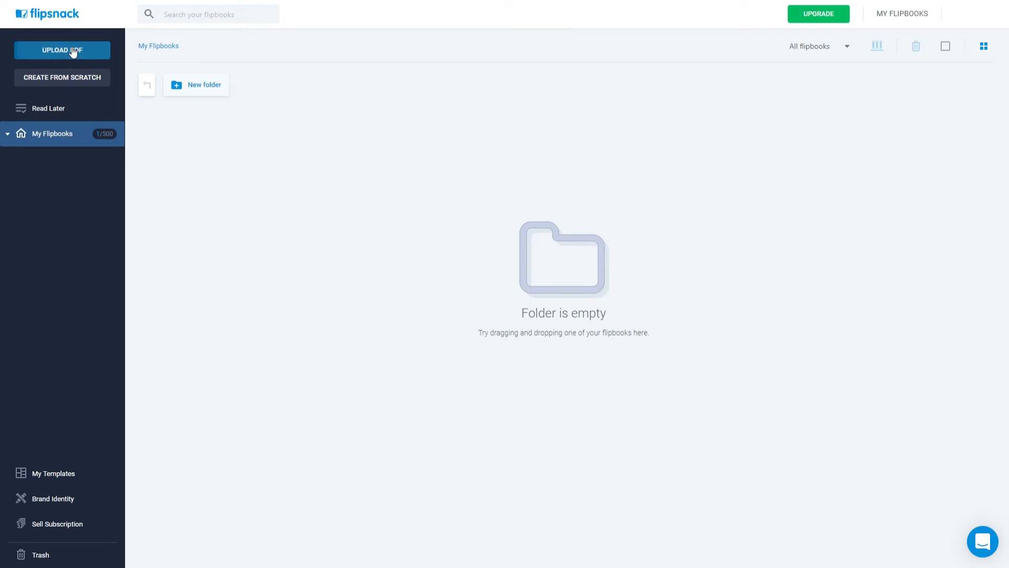
Upload both PDFs as one flipbook and show page 15 on the editor canvas.
left_click(62, 51)
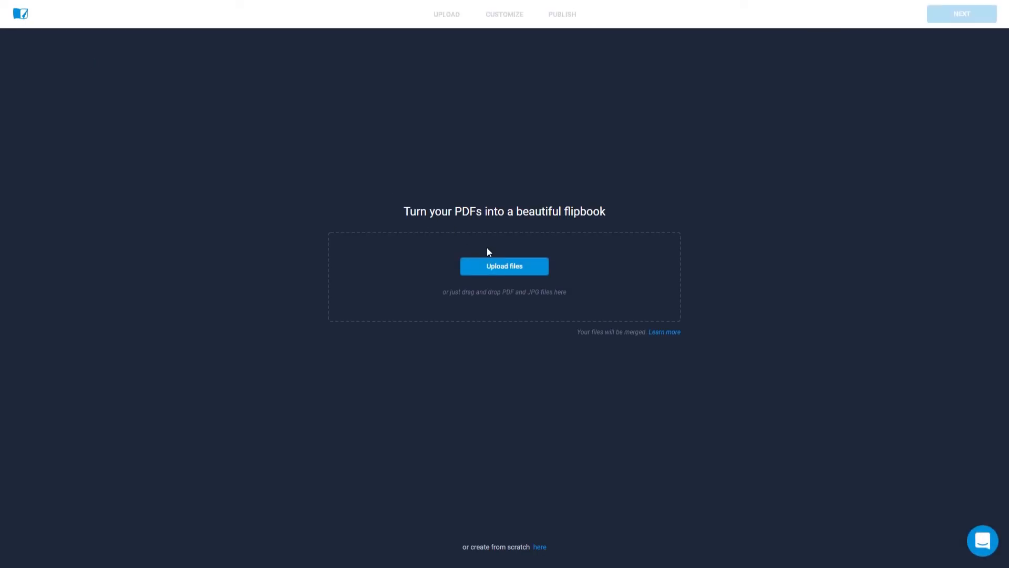
left_click(503, 266)
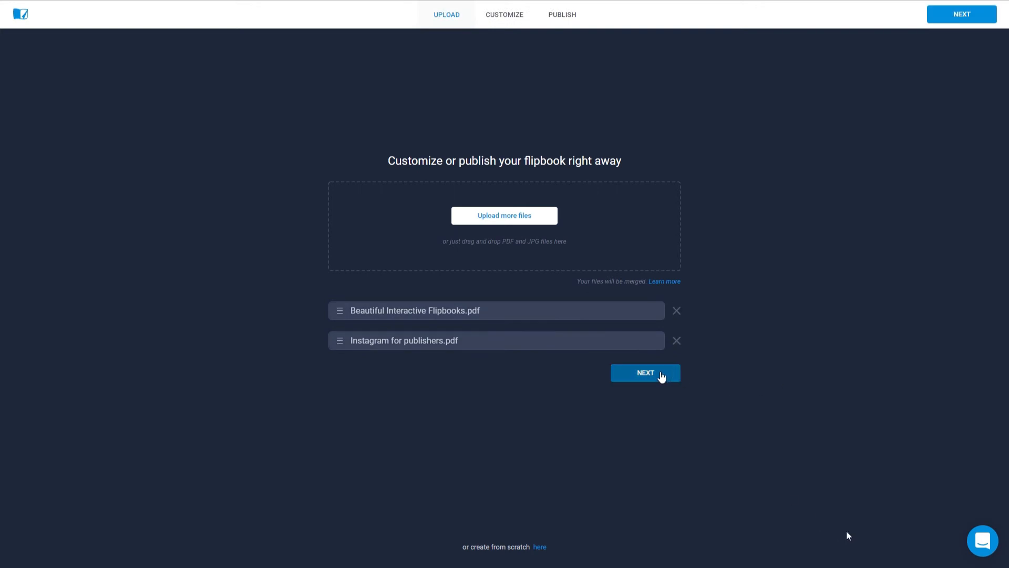
left_click(644, 372)
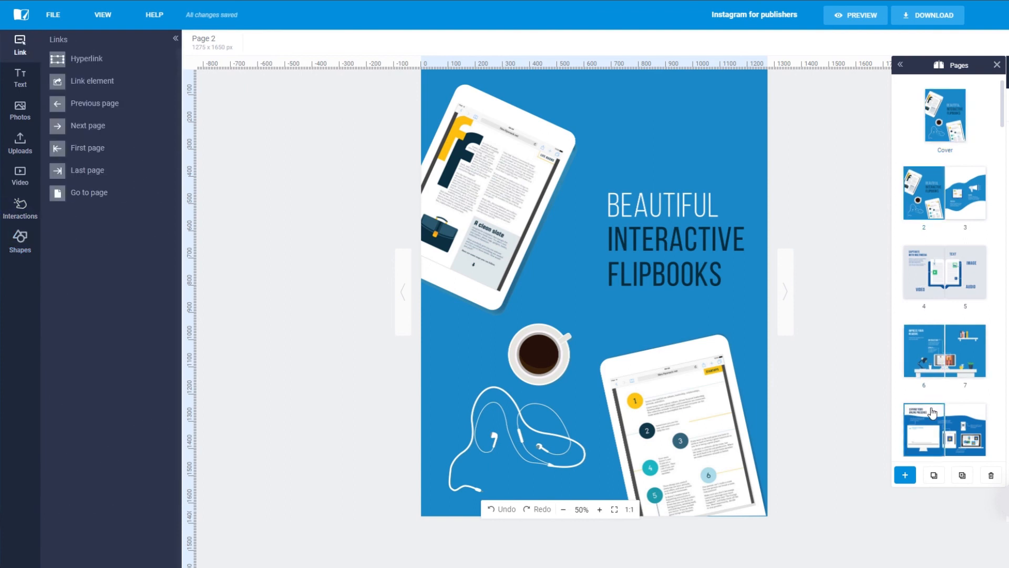
scroll("down", 3)
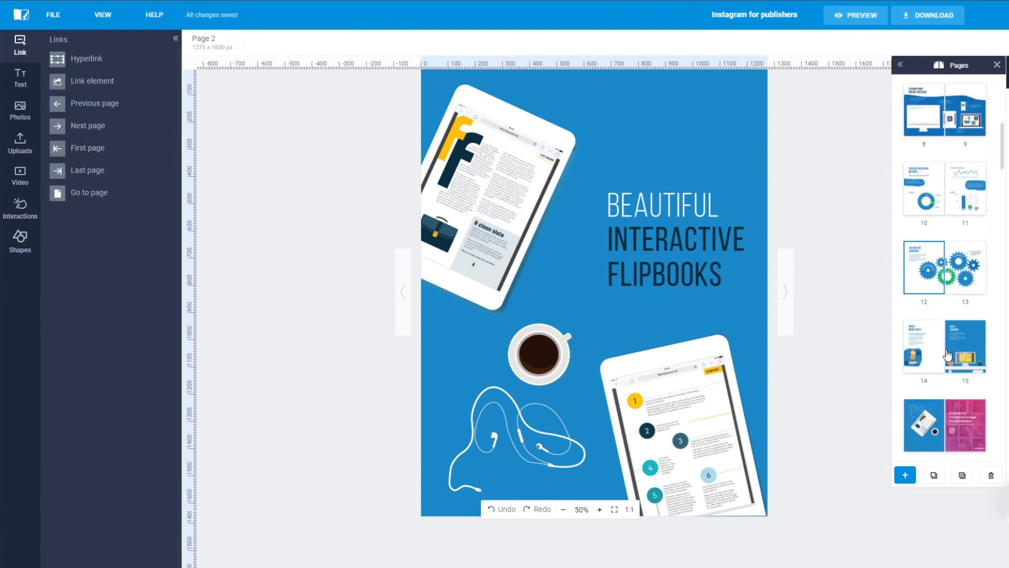
scroll("down", 3)
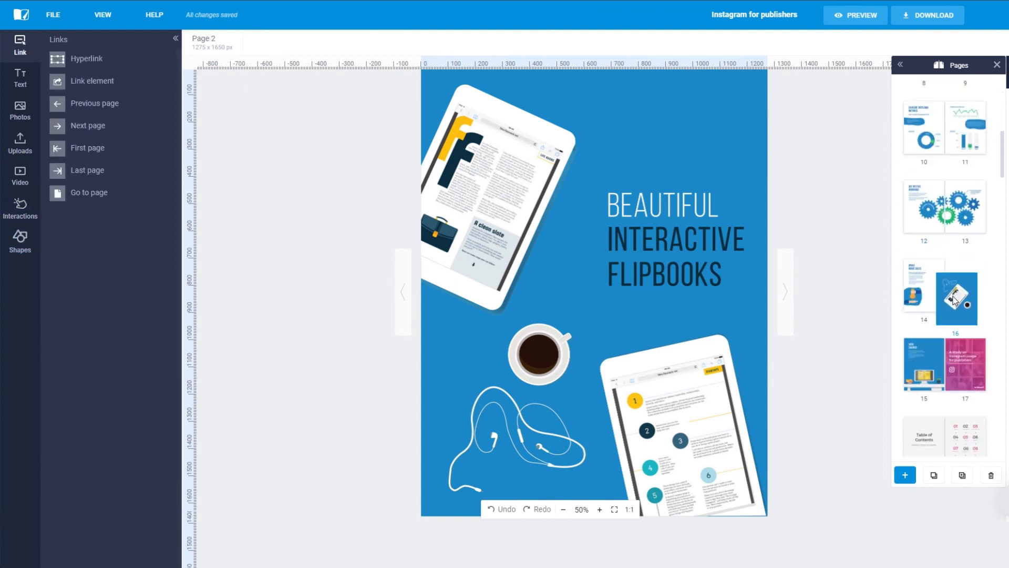
left_click(964, 253)
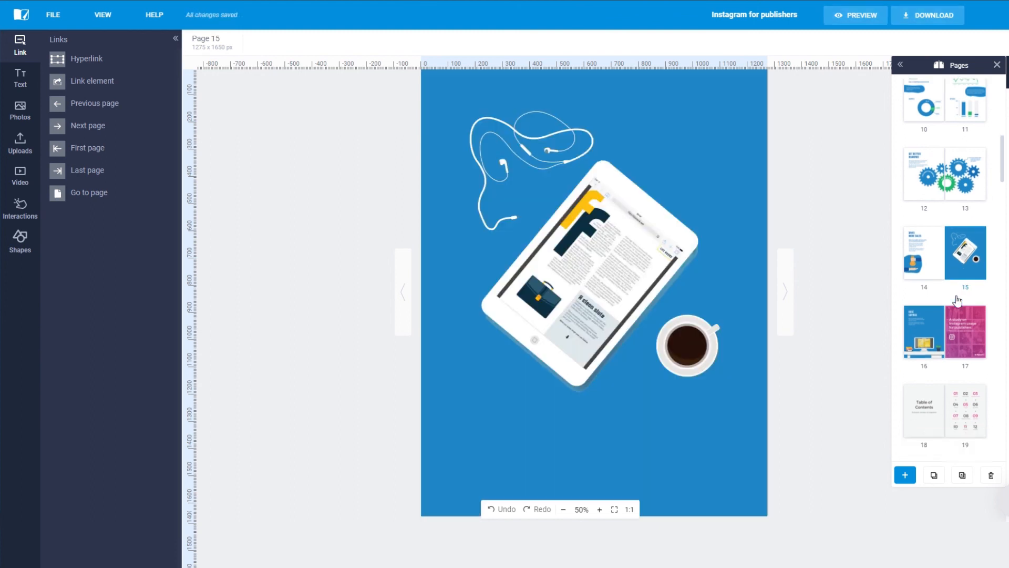